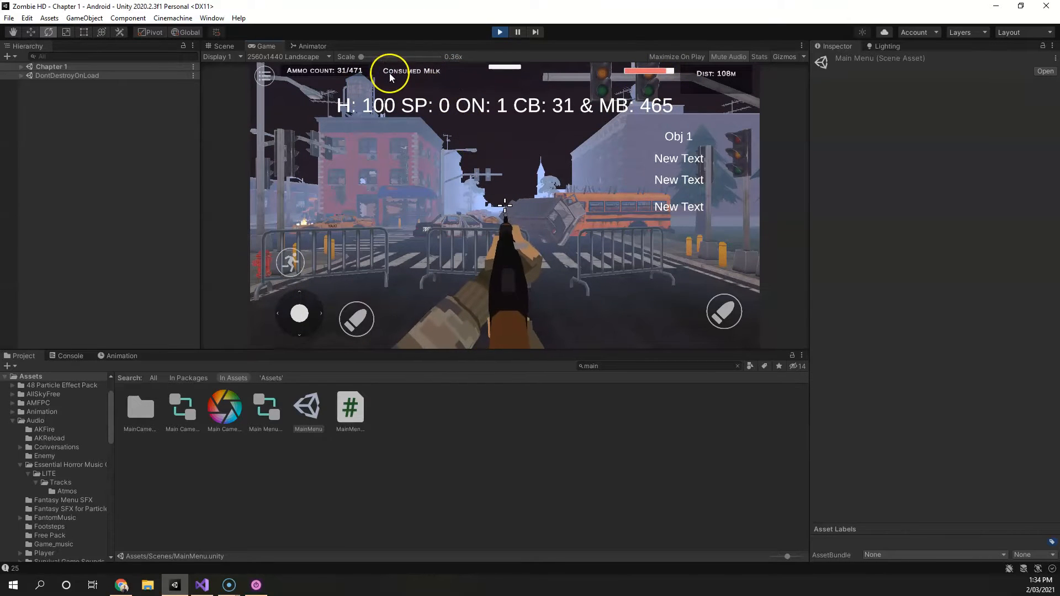
pyautogui.moveTo(395, 120)
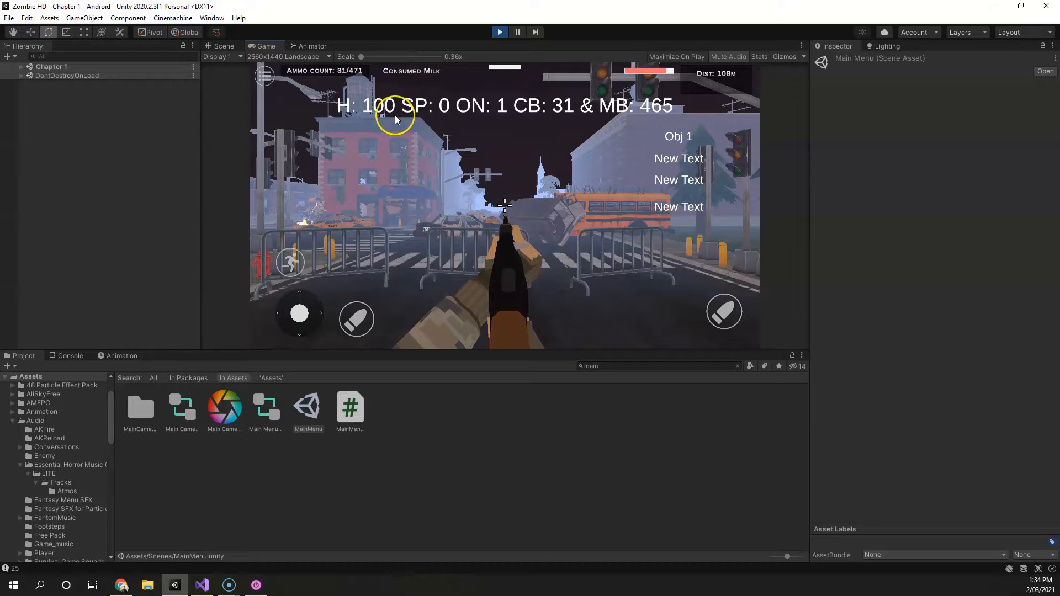
pyautogui.moveTo(500, 32)
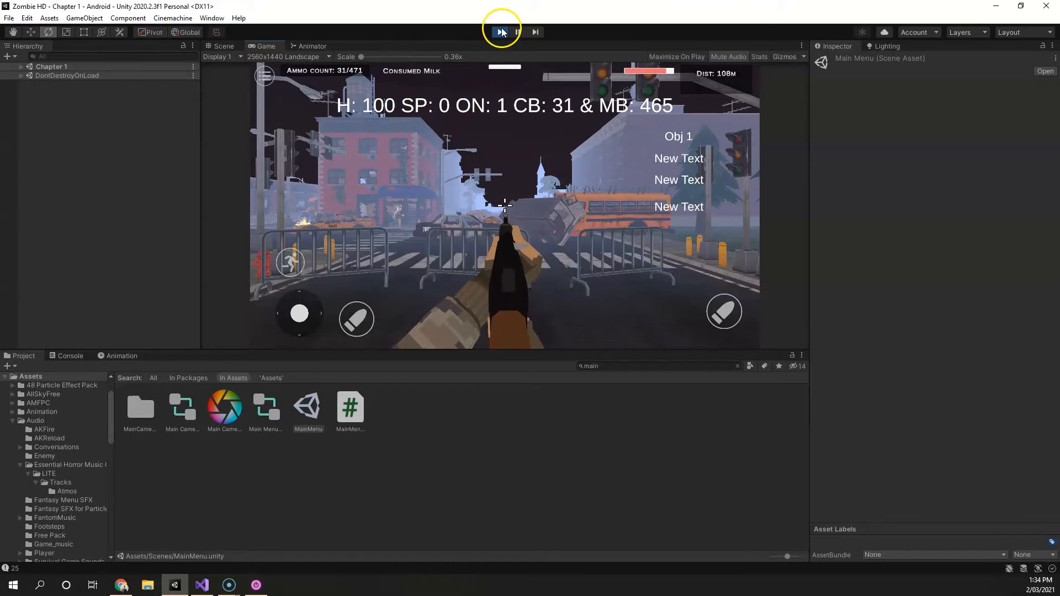
# Exit Play mode using the toolbar Play button to end the game test
pyautogui.click(500, 32)
pyautogui.write('bottl')
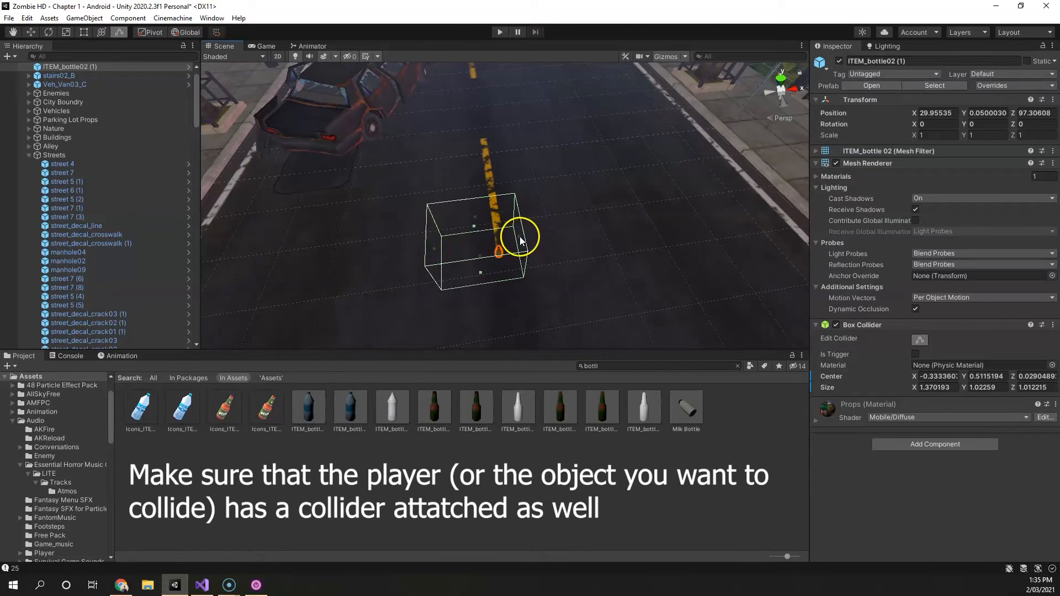
# Tick Is Trigger on the bottle's Box Collider and attach a new ObjectPickUp script, then open it
pyautogui.click(919, 339)
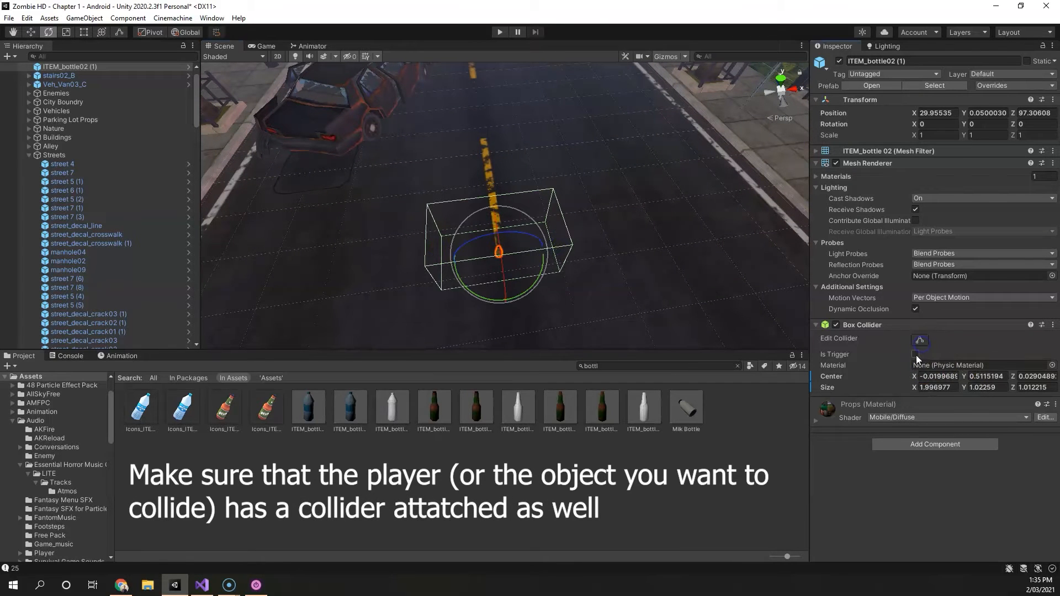
pyautogui.click(915, 354)
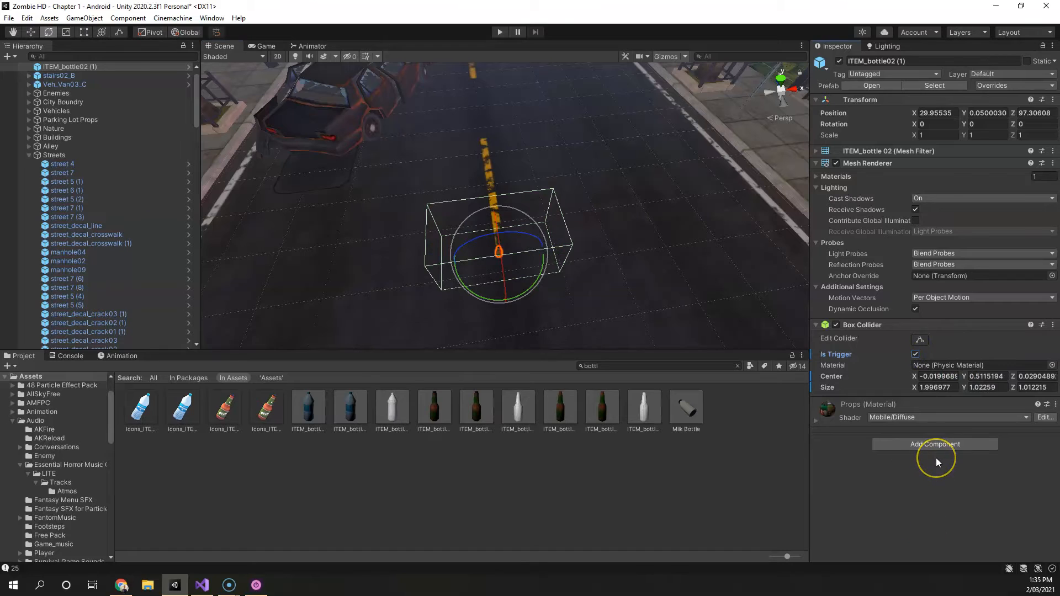
pyautogui.click(935, 444)
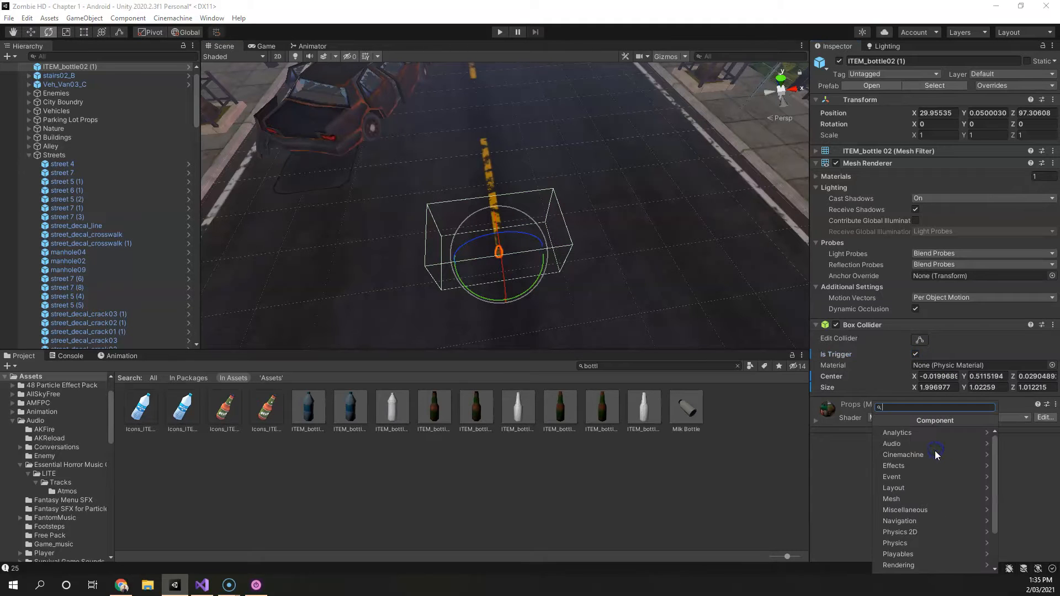
pyautogui.write('Object')
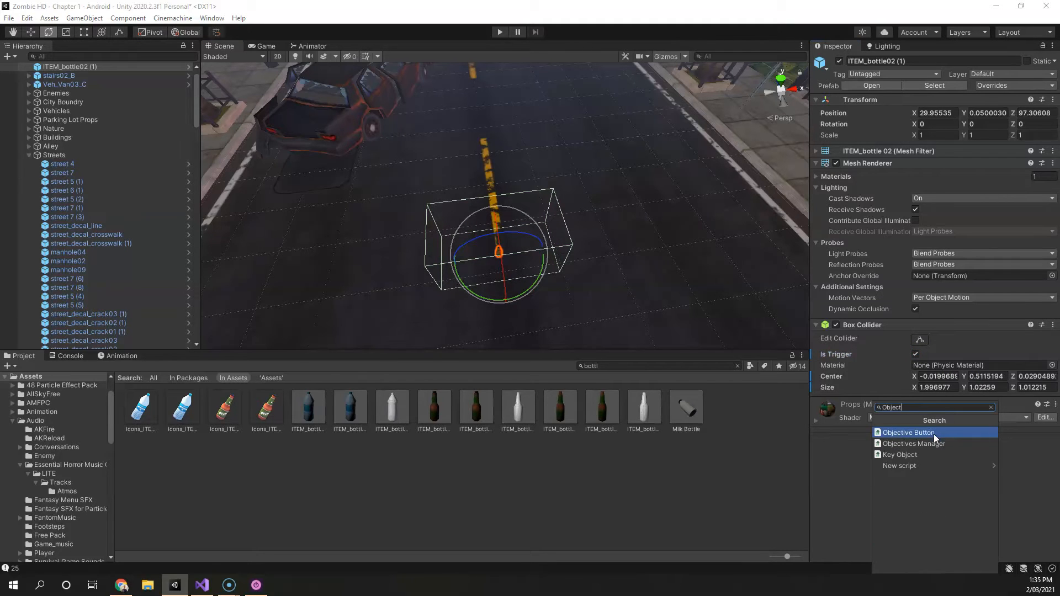
pyautogui.click(899, 465)
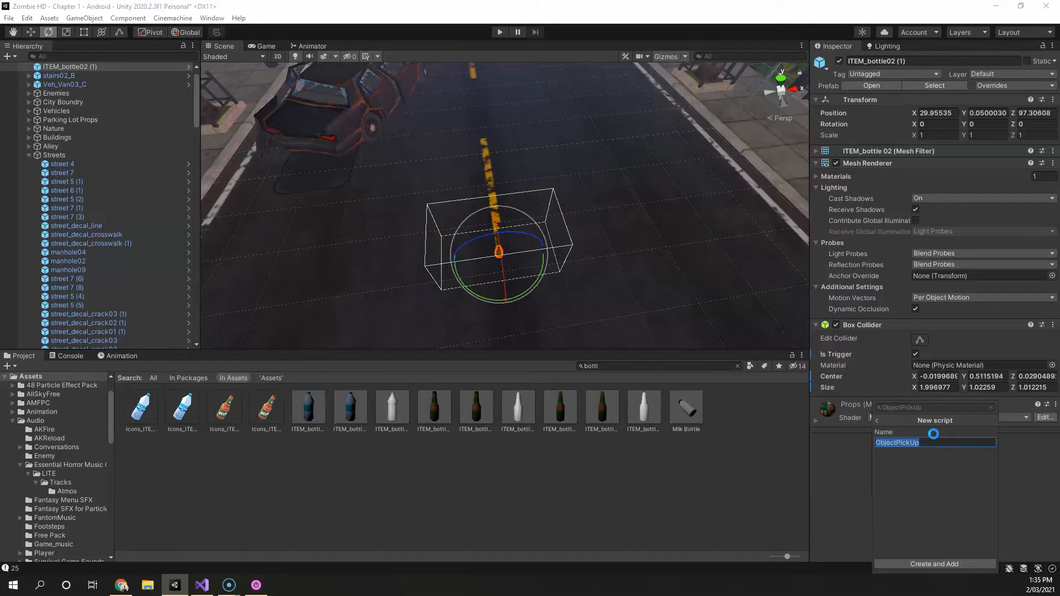
pyautogui.click(934, 564)
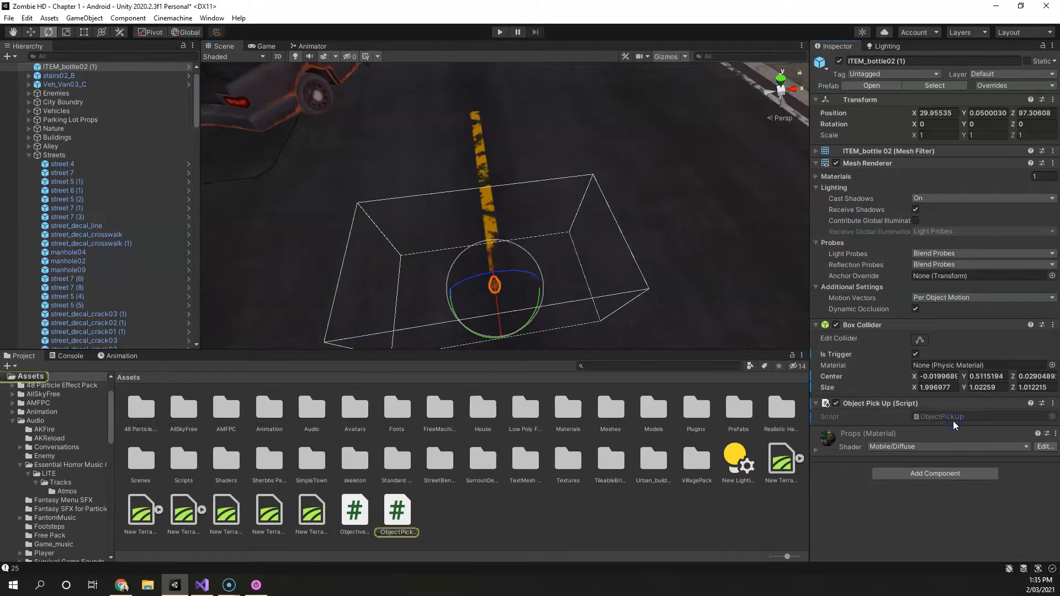
pyautogui.doubleClick(396, 510)
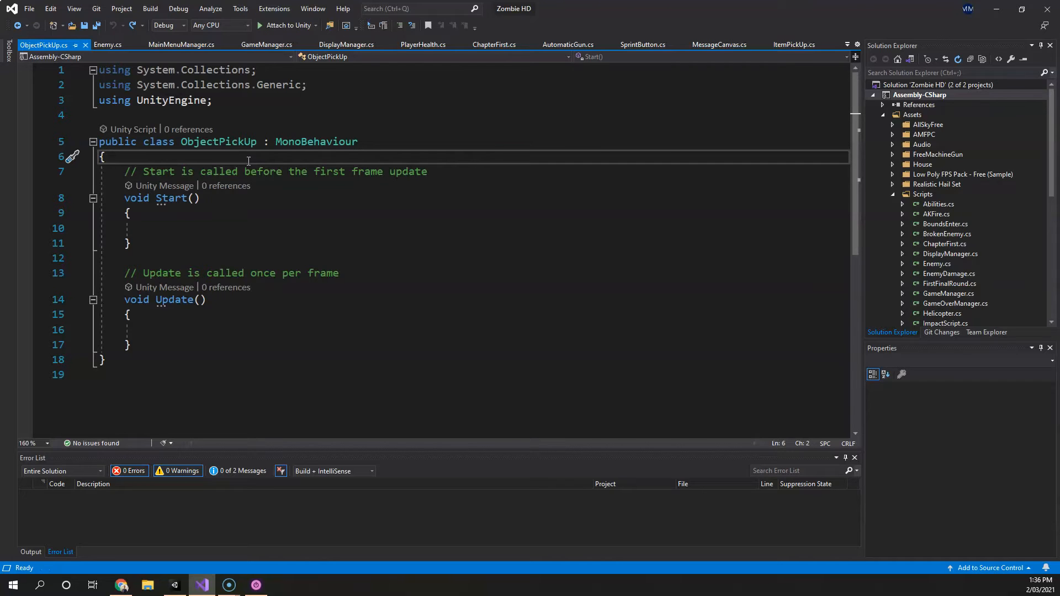
# Add a public int itemNumber field and replace Start and Update with an OnTriggerEnter(Collider other) stub
pyautogui.press('Enter')
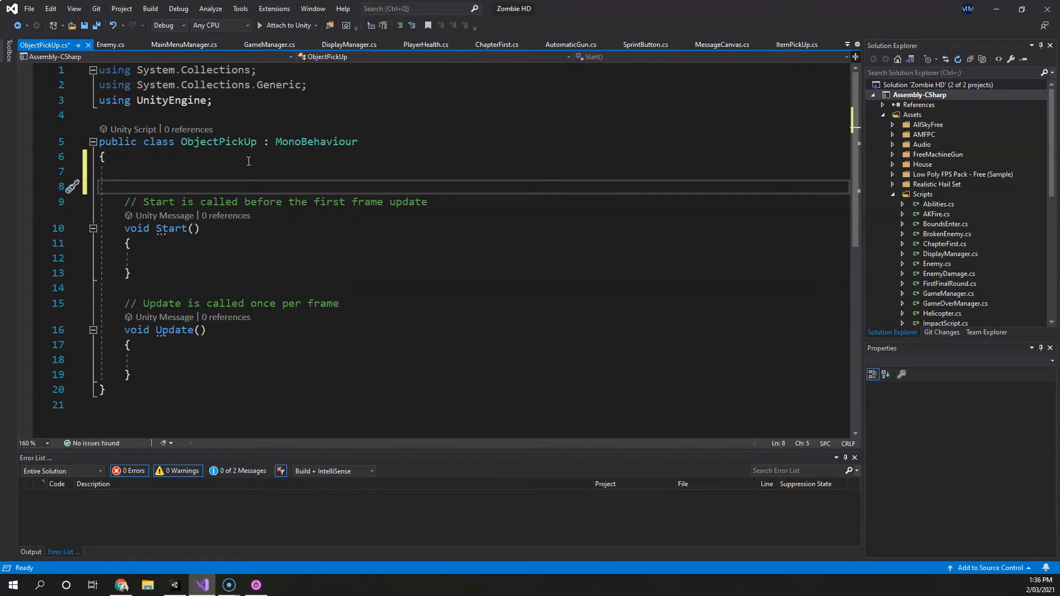
pyautogui.write('public int')
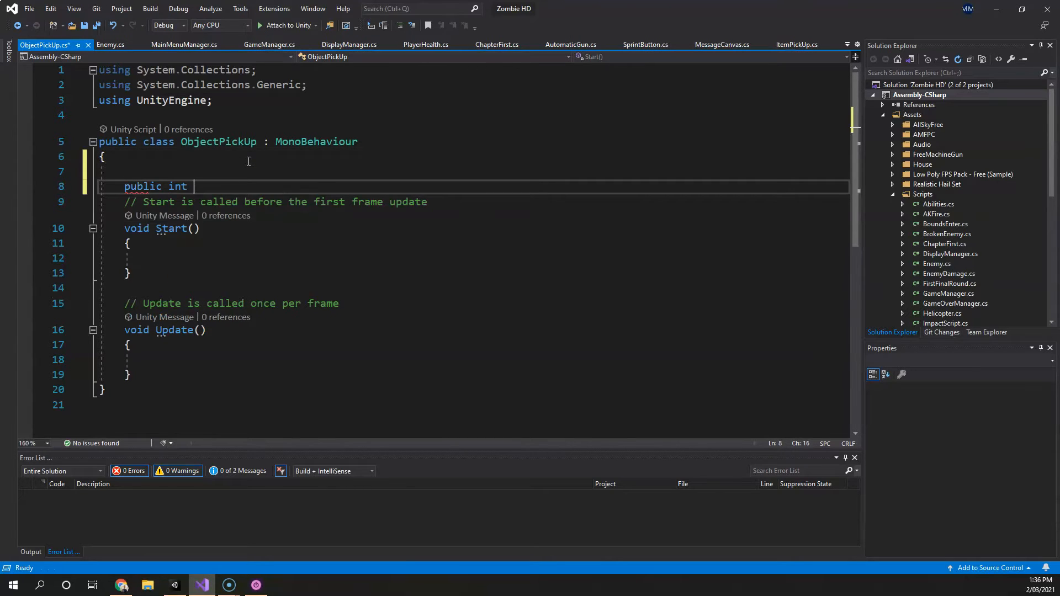
pyautogui.write('itemNumber;')
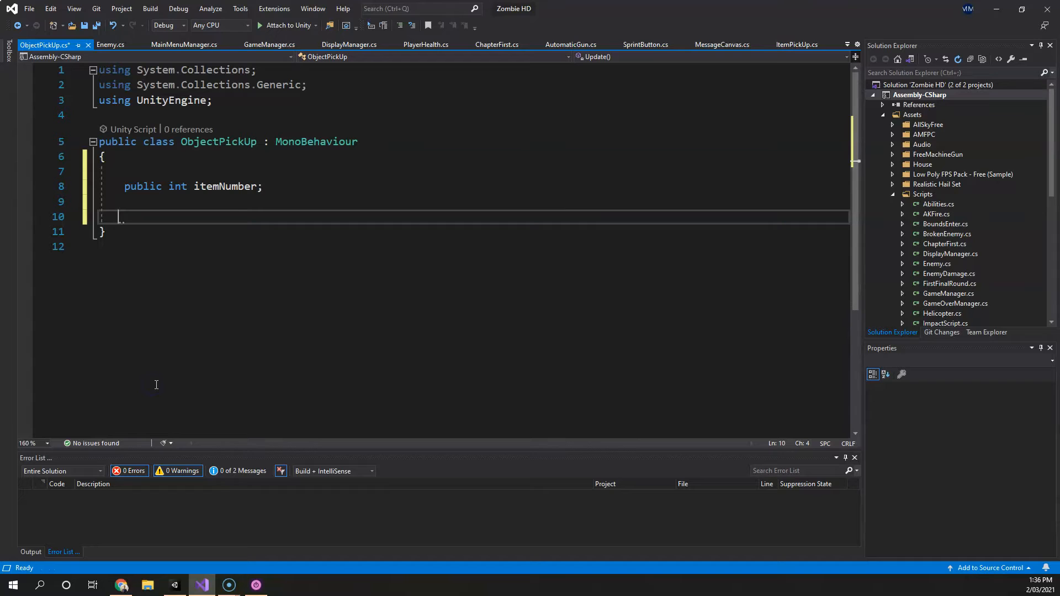
pyautogui.write('void OnTriggerEnter(Collider other')
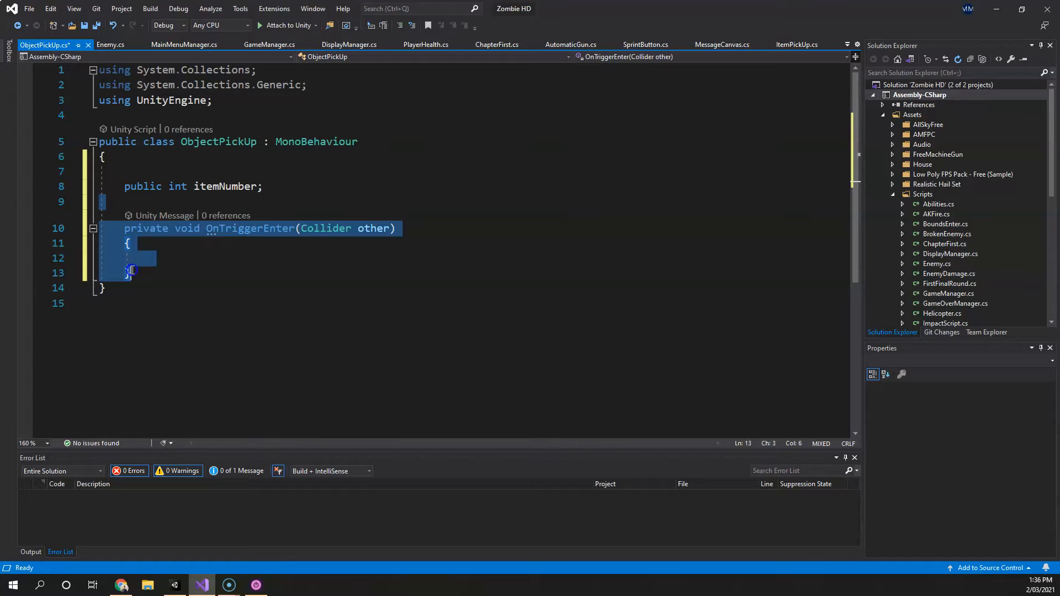
pyautogui.click(127, 272)
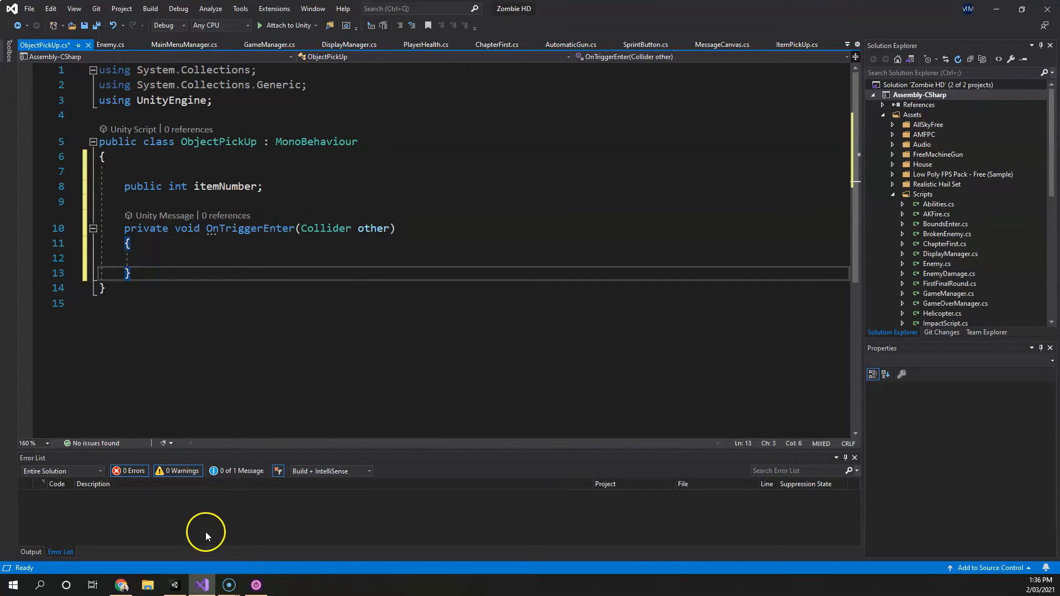
pyautogui.click(174, 585)
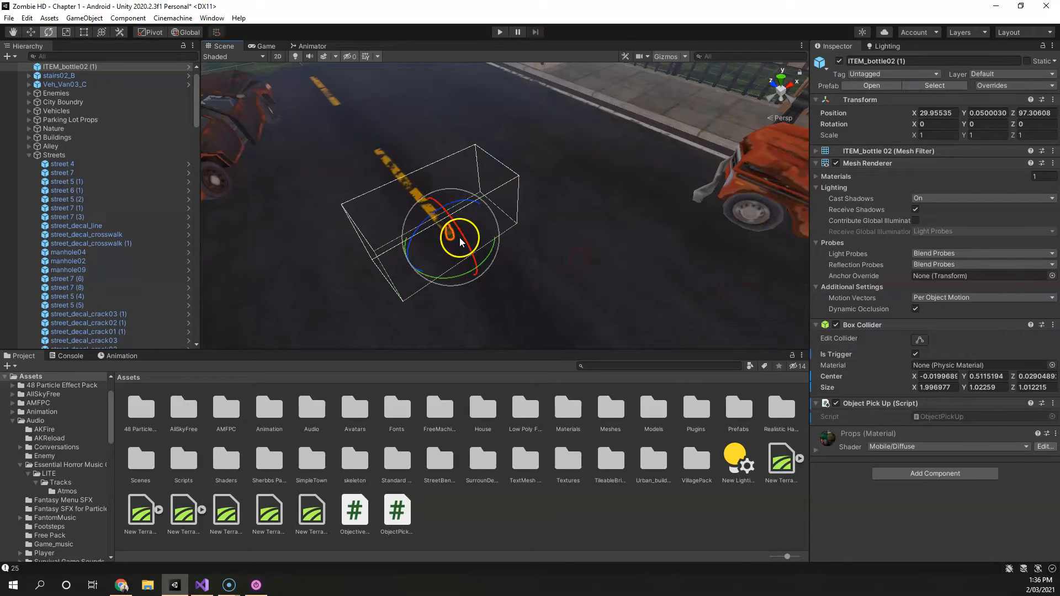
pyautogui.click(201, 585)
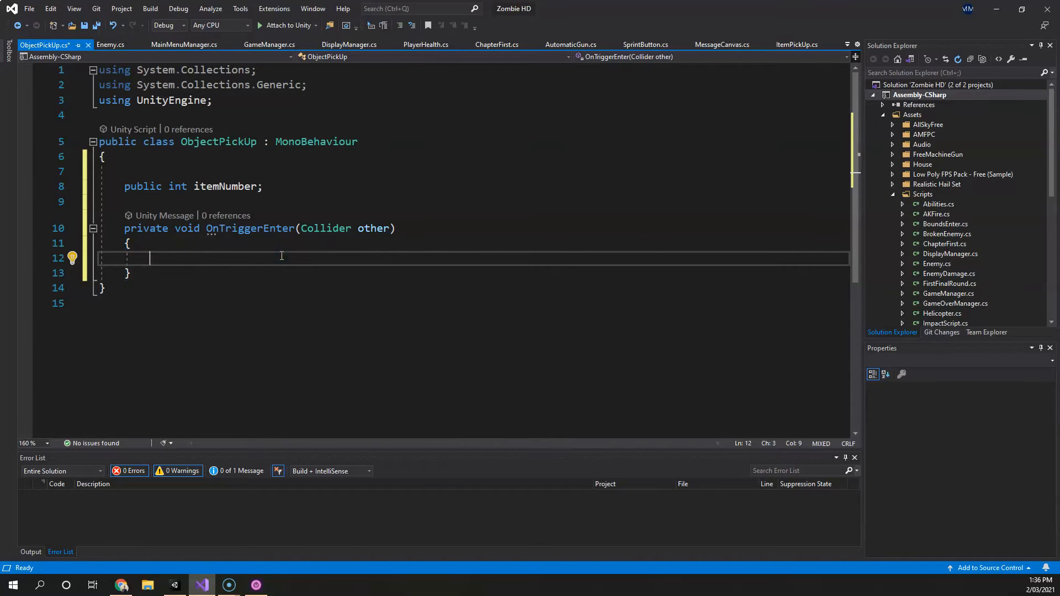
pyautogui.moveTo(372, 241)
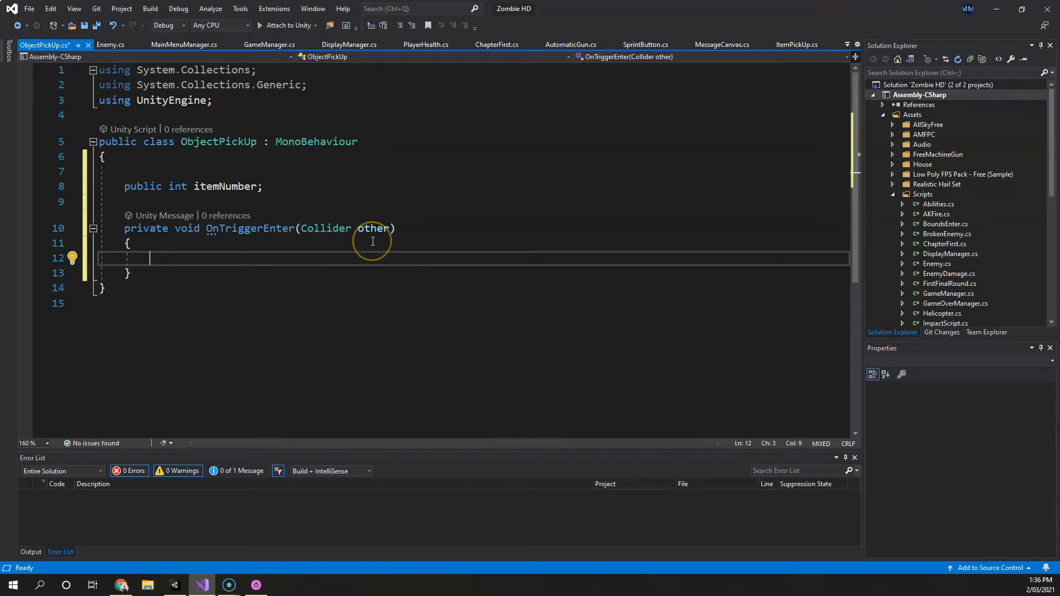
# Type if(other.CompareTag("Player")) inside OnTriggerEnter, using IntelliSense for CompareTag
pyautogui.write('if(')
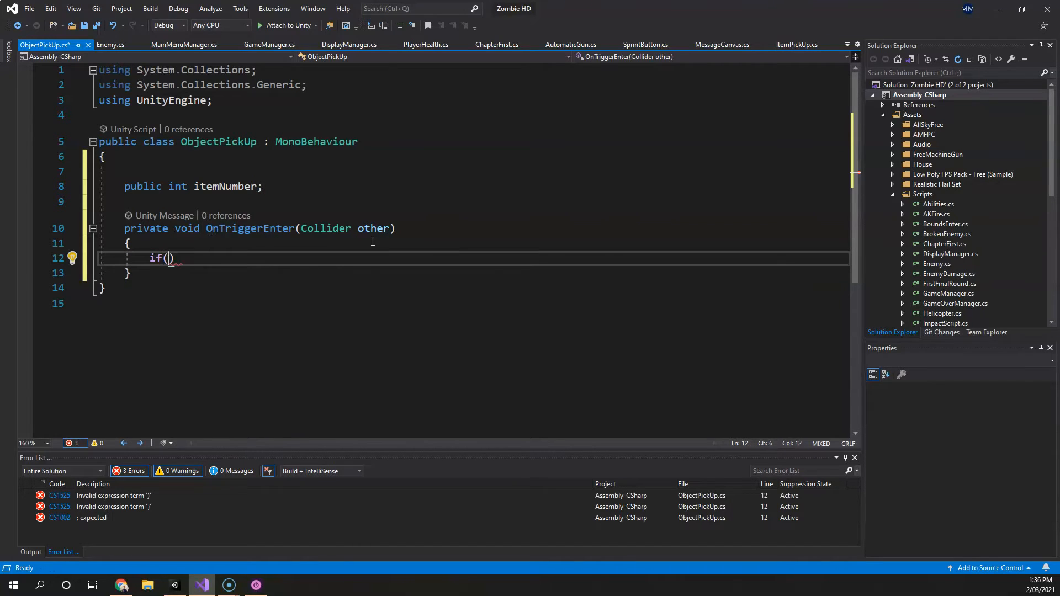
pyautogui.write('other')
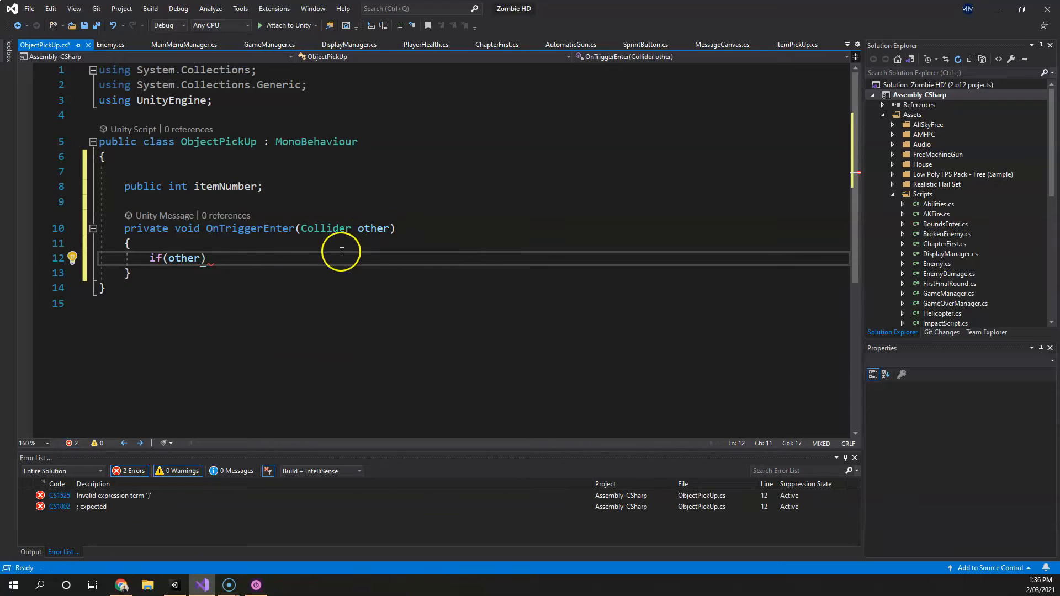
pyautogui.write('.CoA')
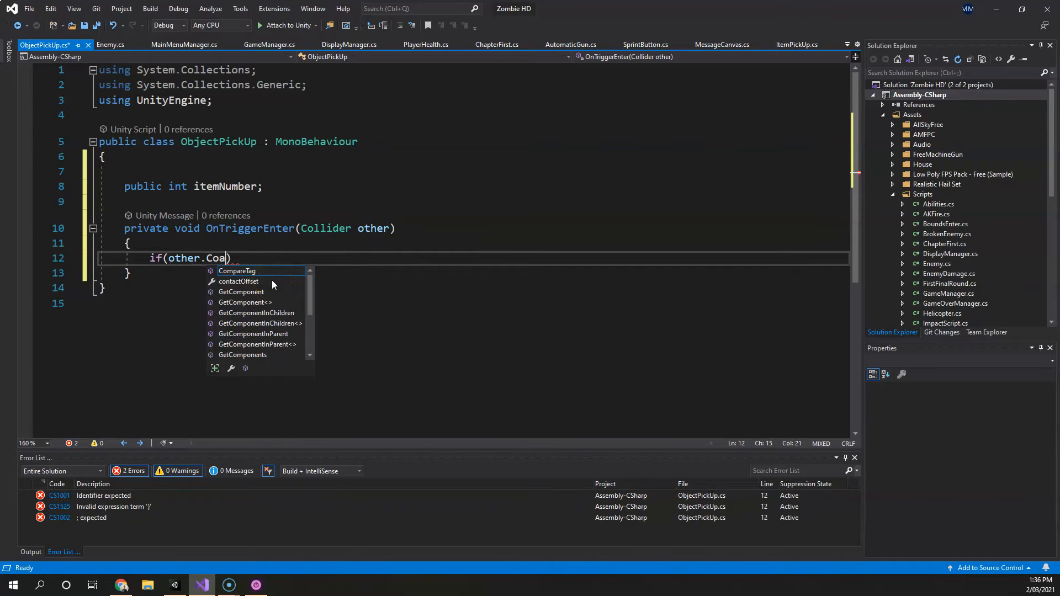
pyautogui.write('CompareTag("Pla')
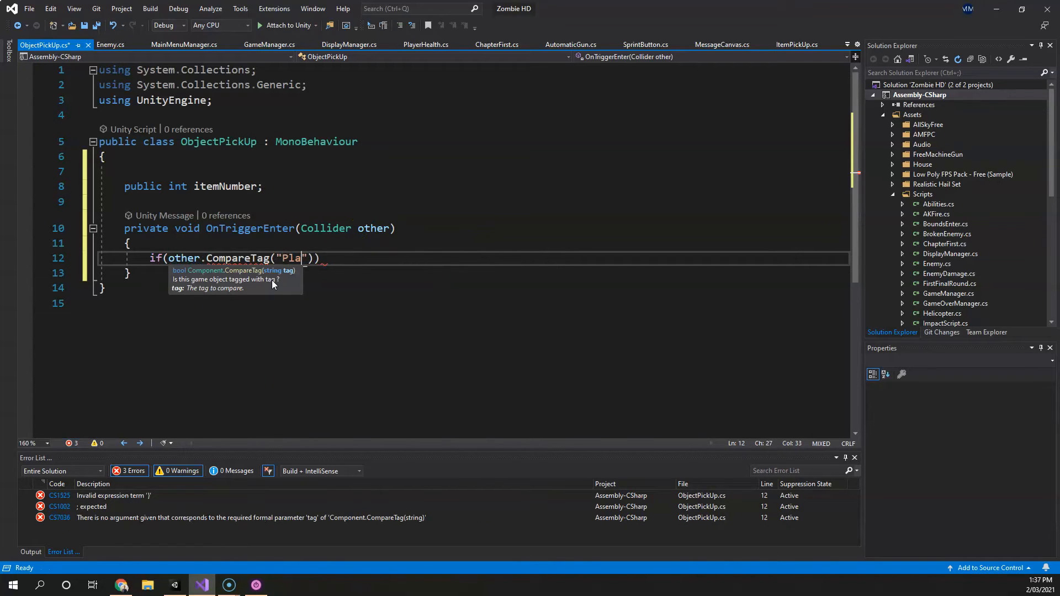
pyautogui.write('yer')
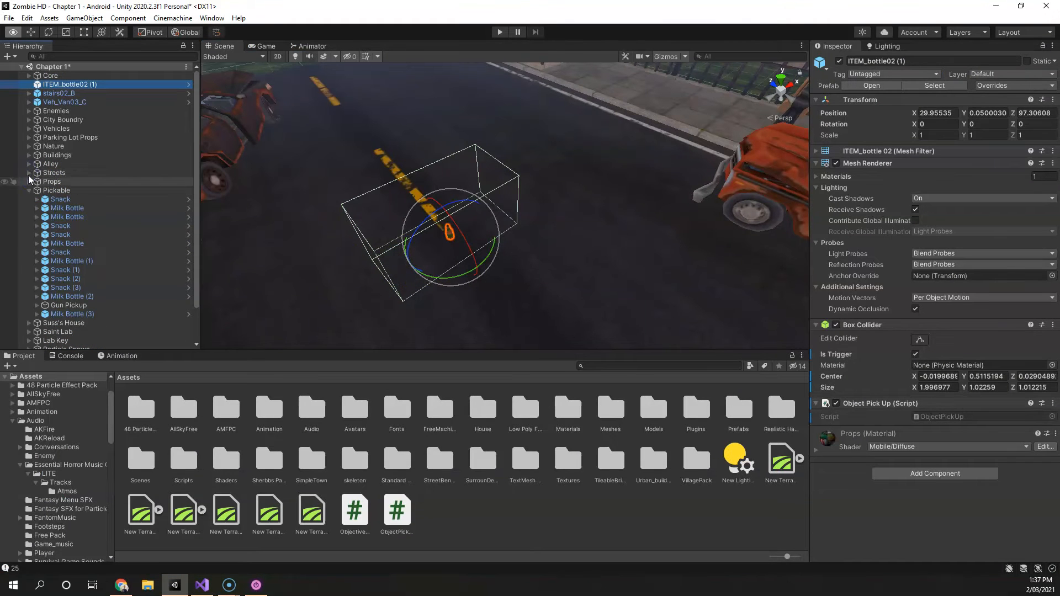
# Select Player under Core and verify its Tag is Player, backing out of Add Tag
pyautogui.click(29, 75)
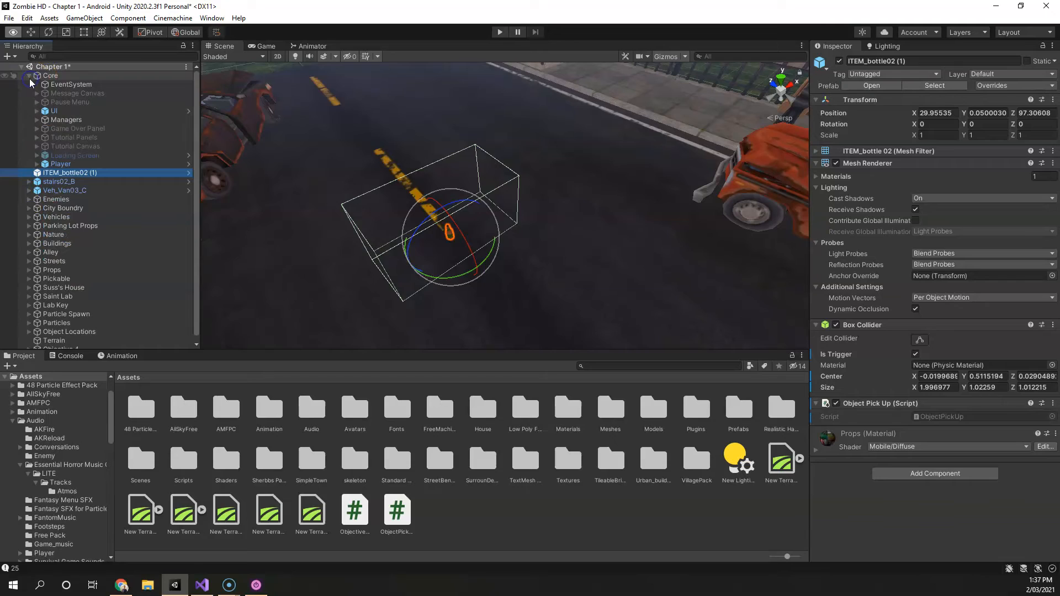
pyautogui.click(61, 163)
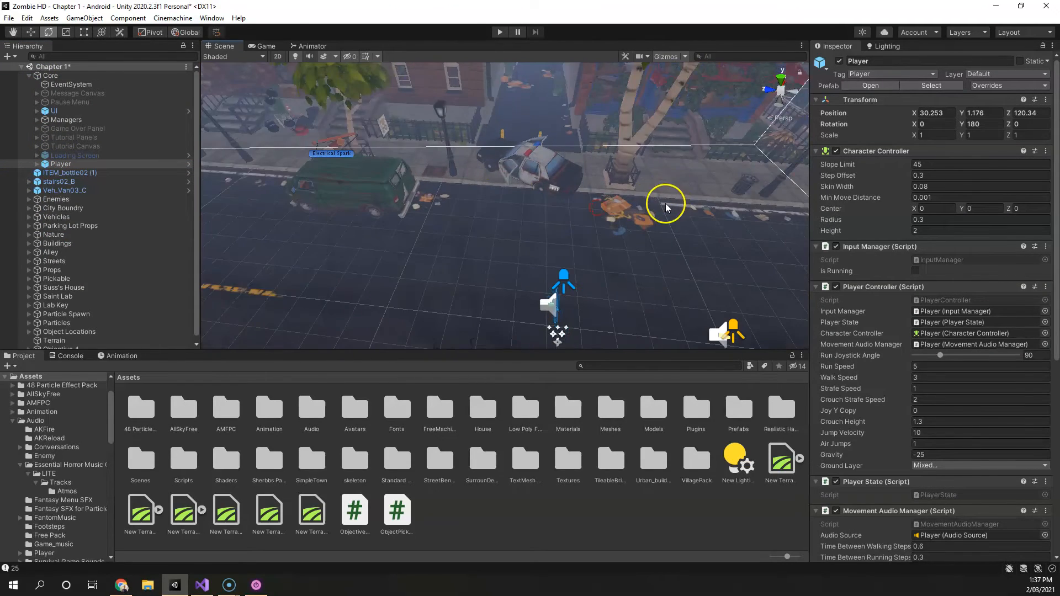
pyautogui.click(60, 164)
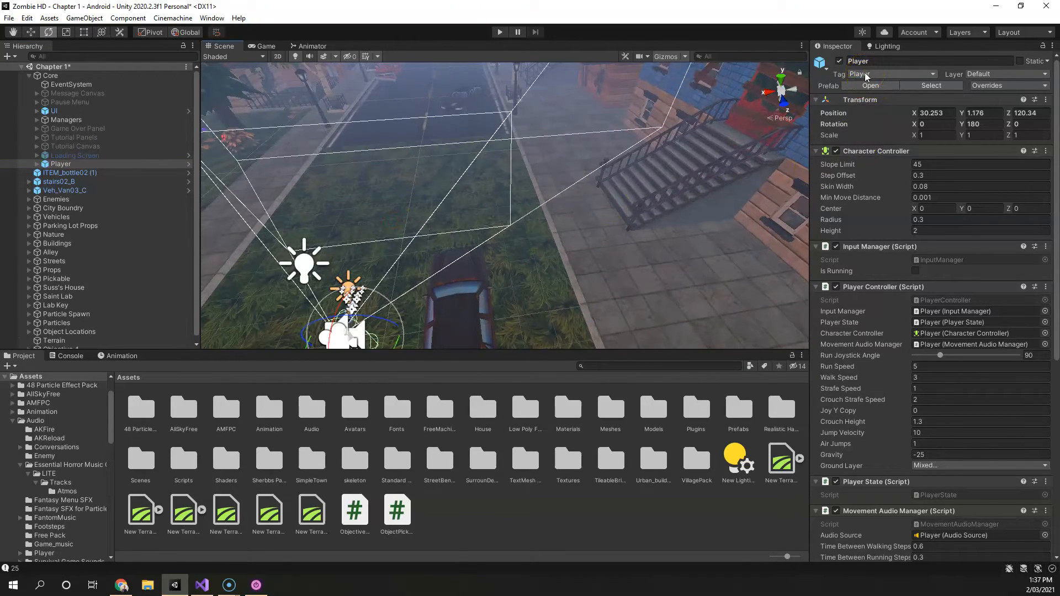
pyautogui.click(892, 74)
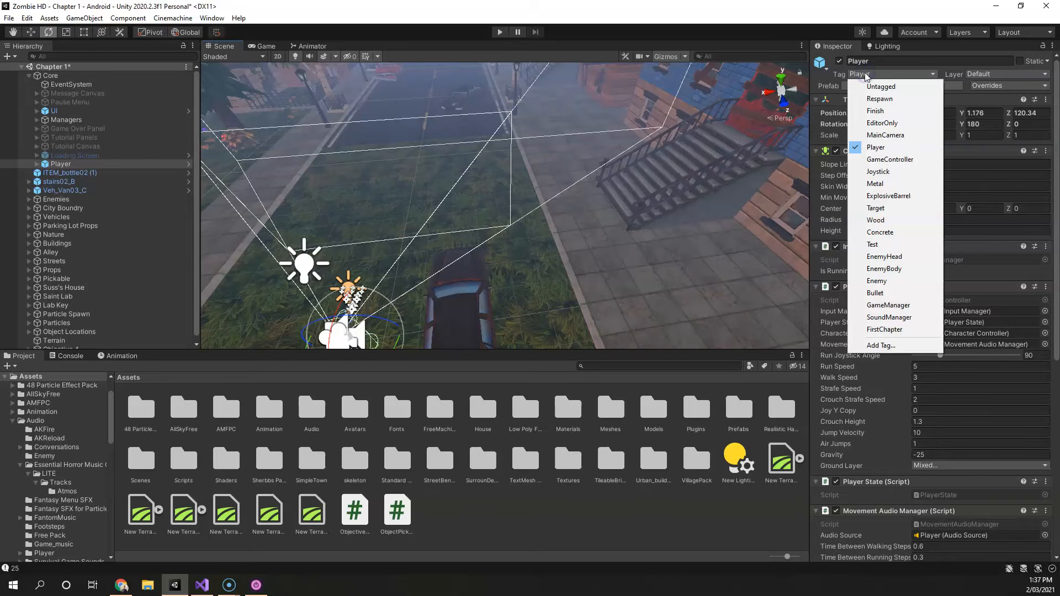
pyautogui.click(880, 346)
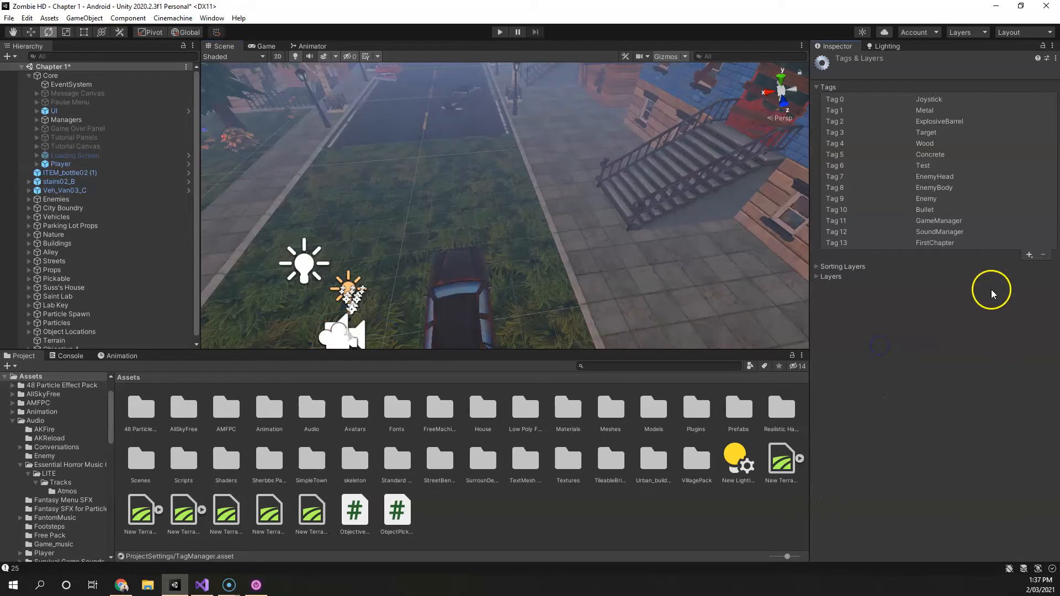
pyautogui.click(1027, 255)
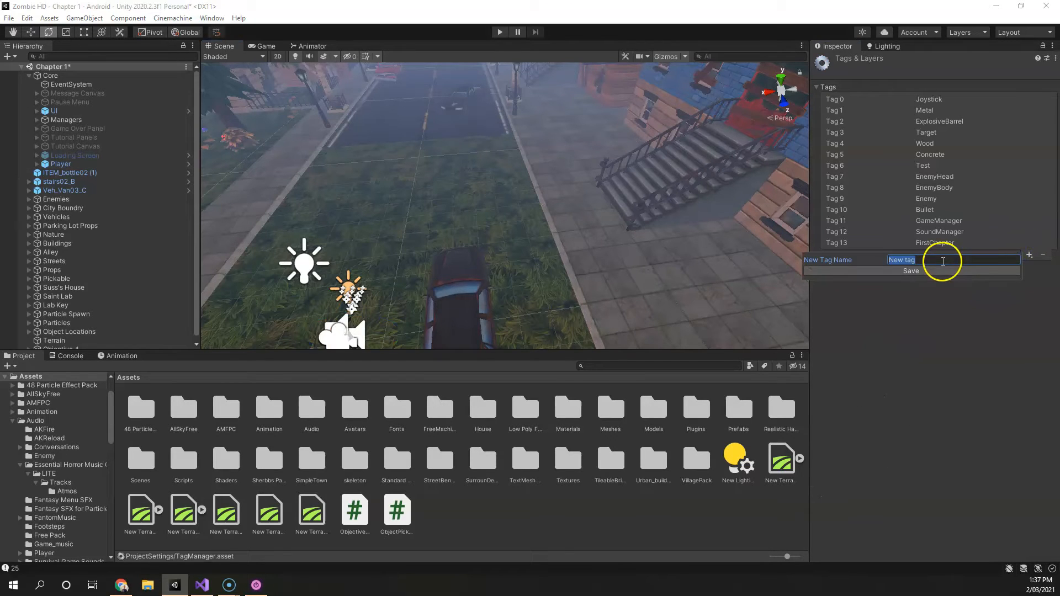
pyautogui.click(60, 163)
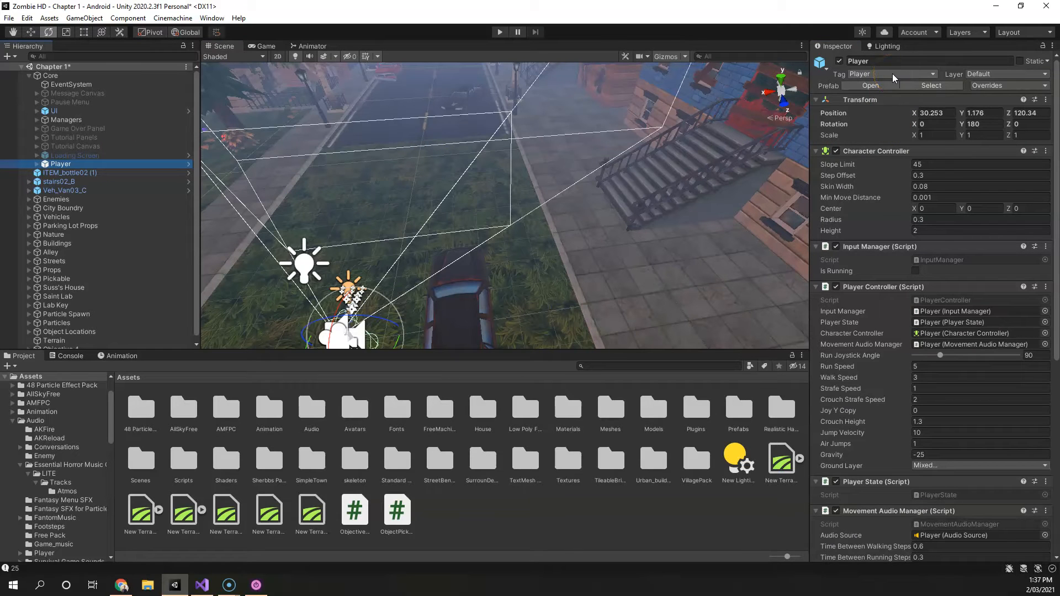
pyautogui.click(895, 73)
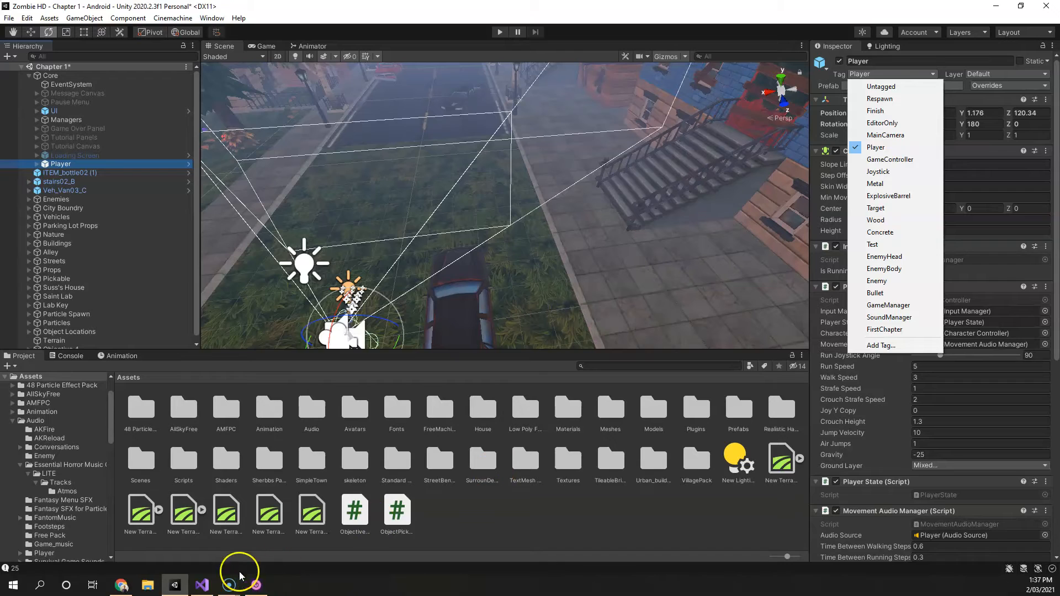
pyautogui.click(200, 584)
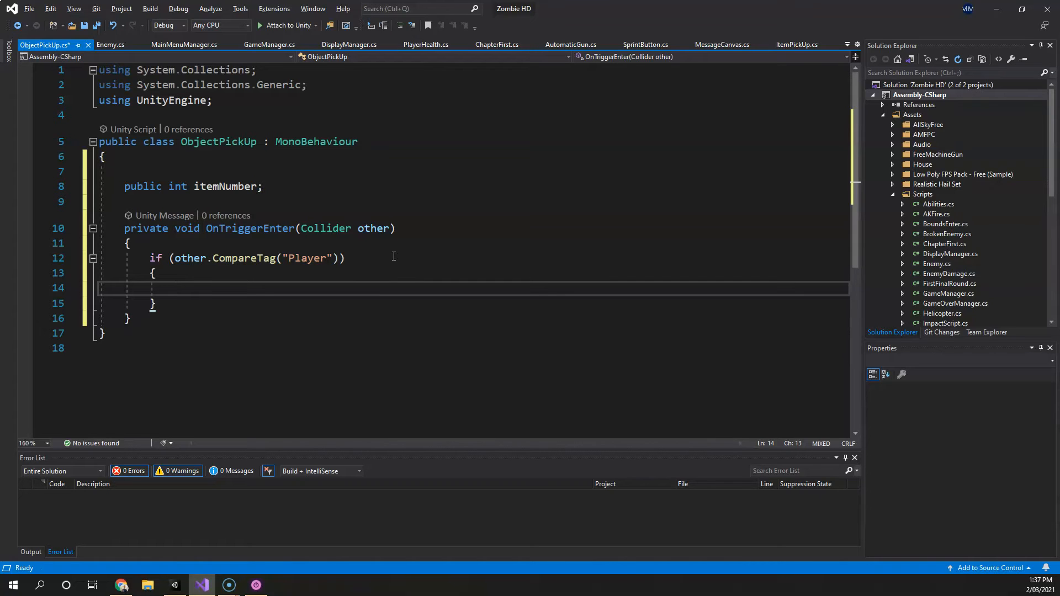
# Add if(itemNumber == 1) and else if(itemNumber == 2) branches with a Gun / Bullets comment
pyautogui.write('if(itemNumber == 1')
pyautogui.write('// Eatable / Drinkabl')
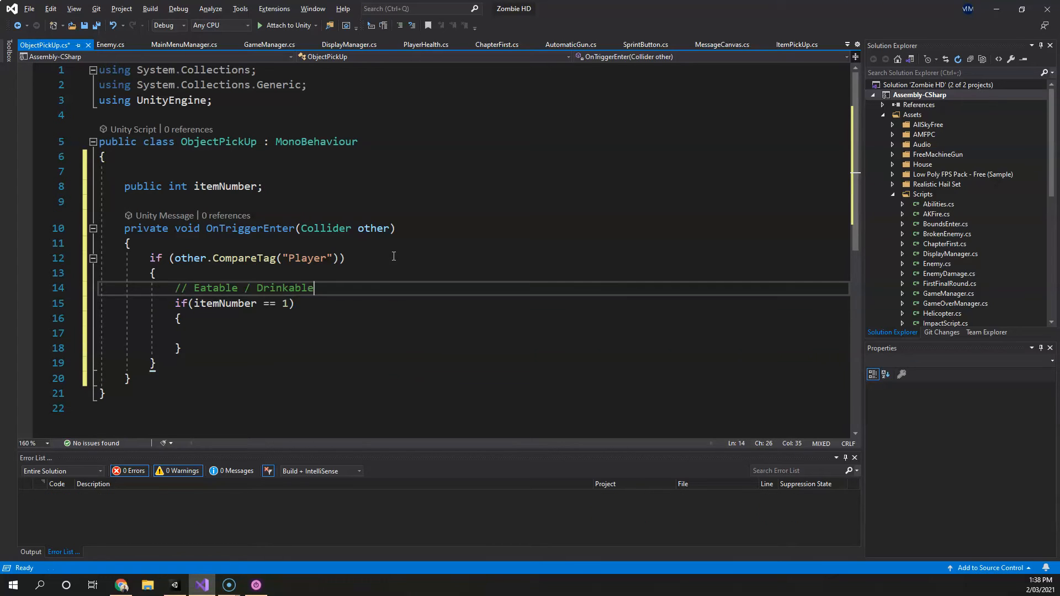
pyautogui.write('else if(itemNumber')
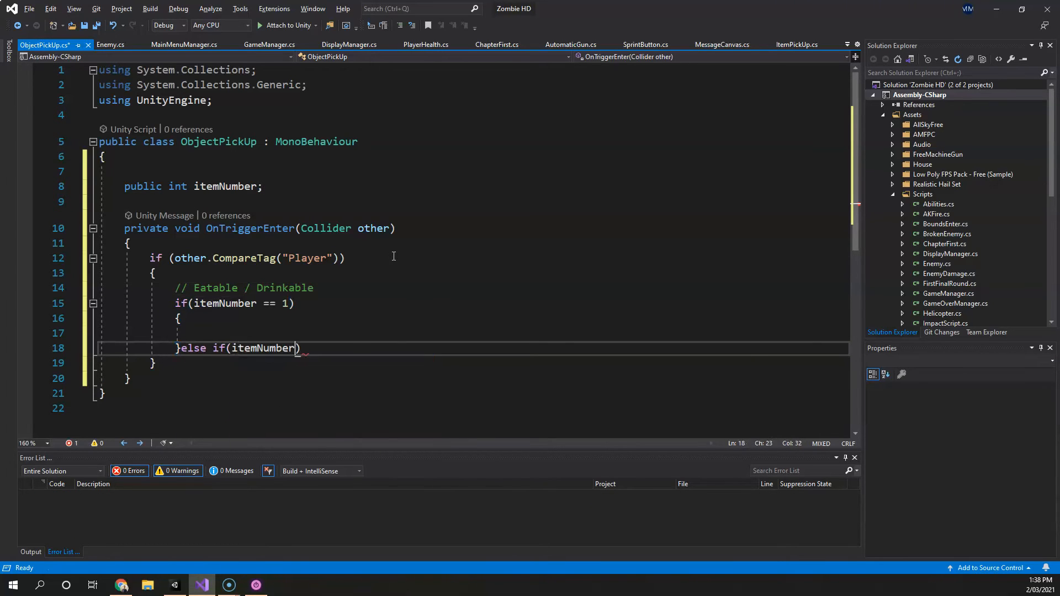
pyautogui.write('== 2)')
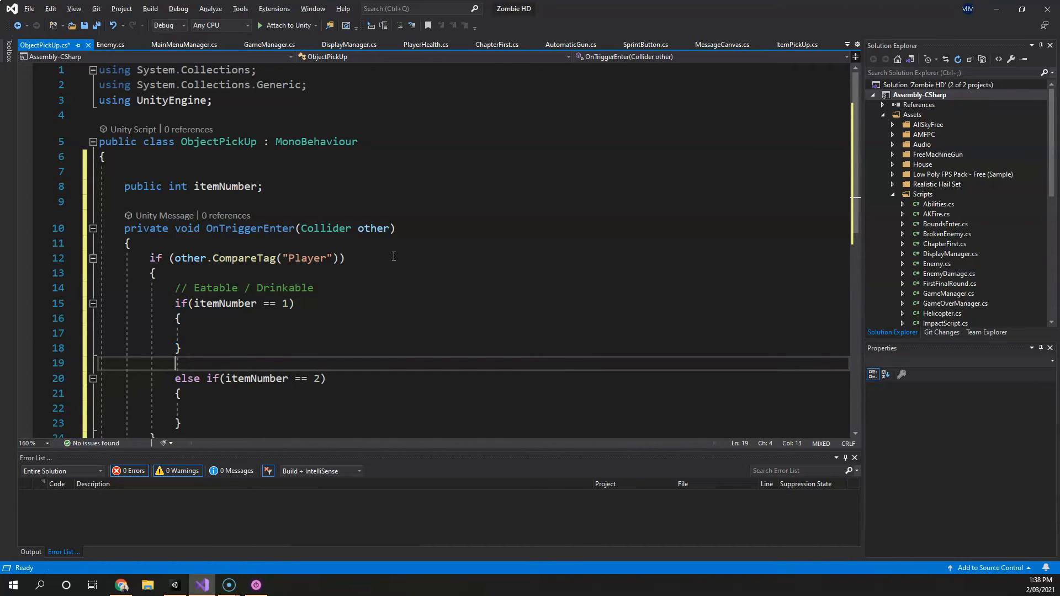
pyautogui.write('// Gun / Bullets')
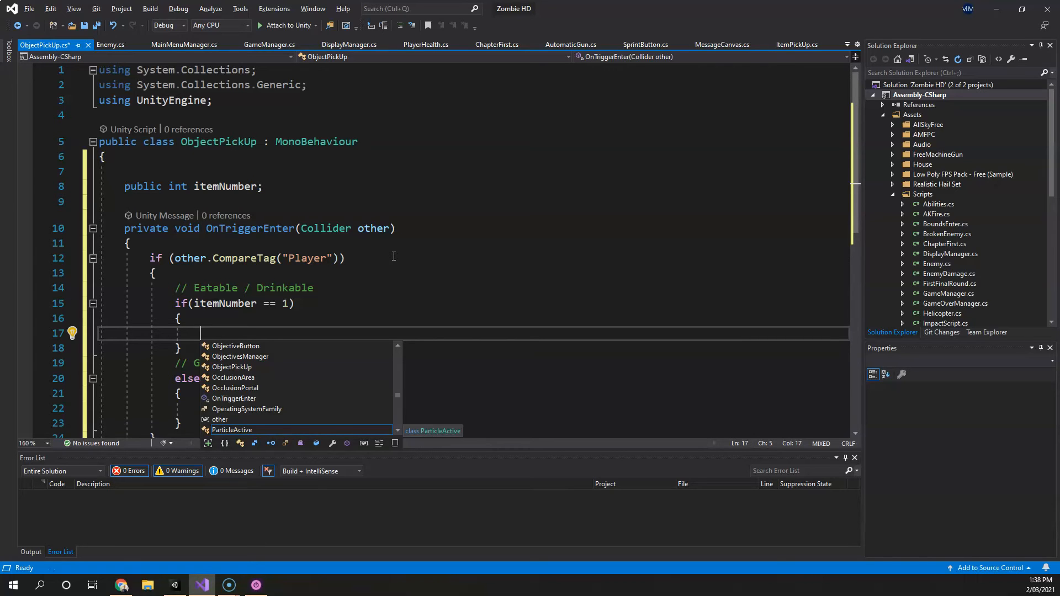
# Add PlayerHealth.playerHealth += 30 in branch one and Destroy(gameObject) after the branches, then save
pyautogui.write('PlayerHealth.')
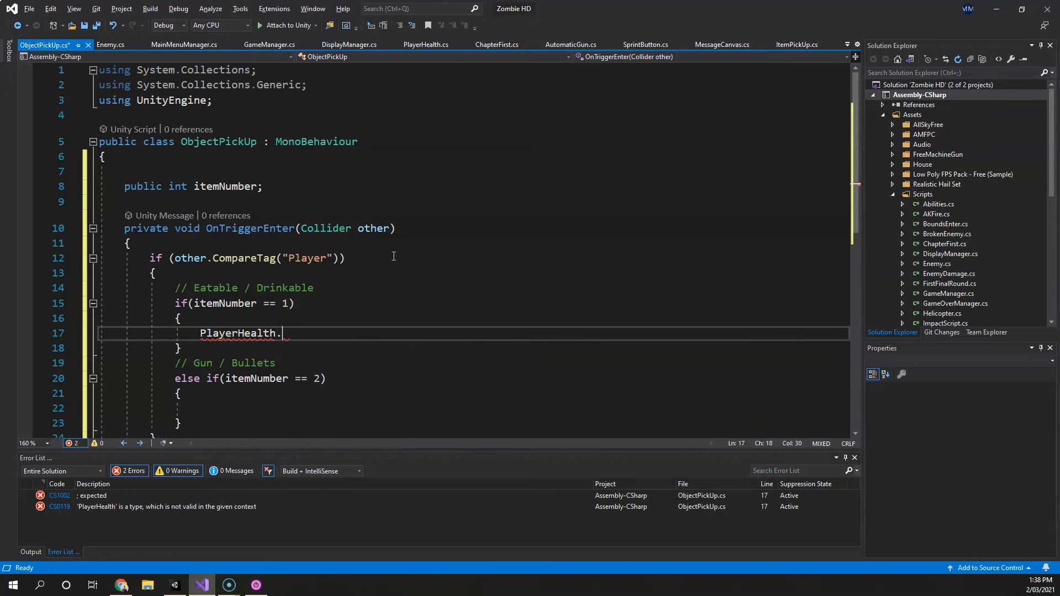
pyautogui.write('playerHealth =')
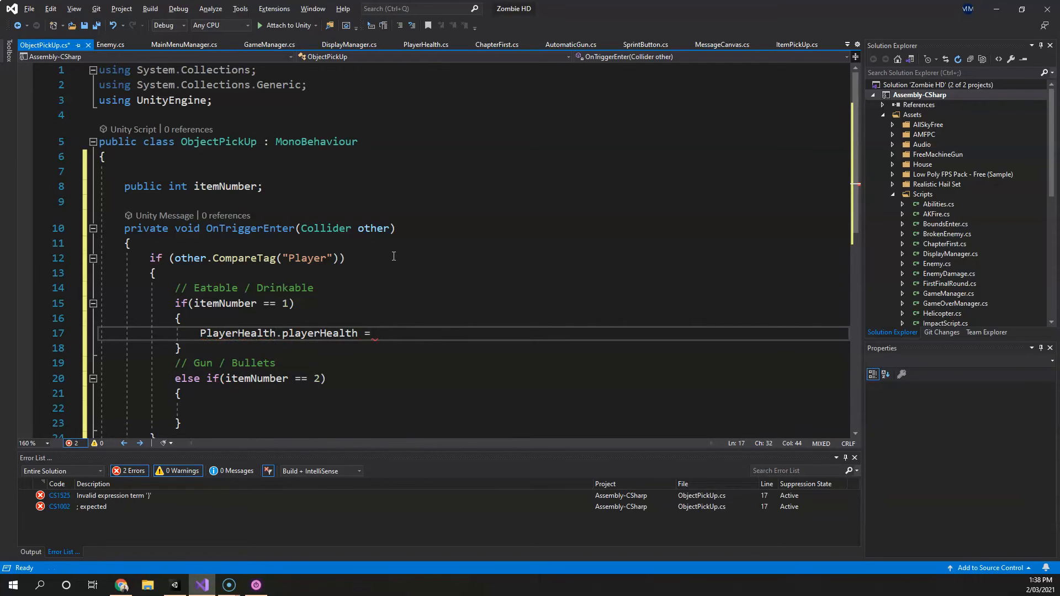
pyautogui.write('+= 30f;')
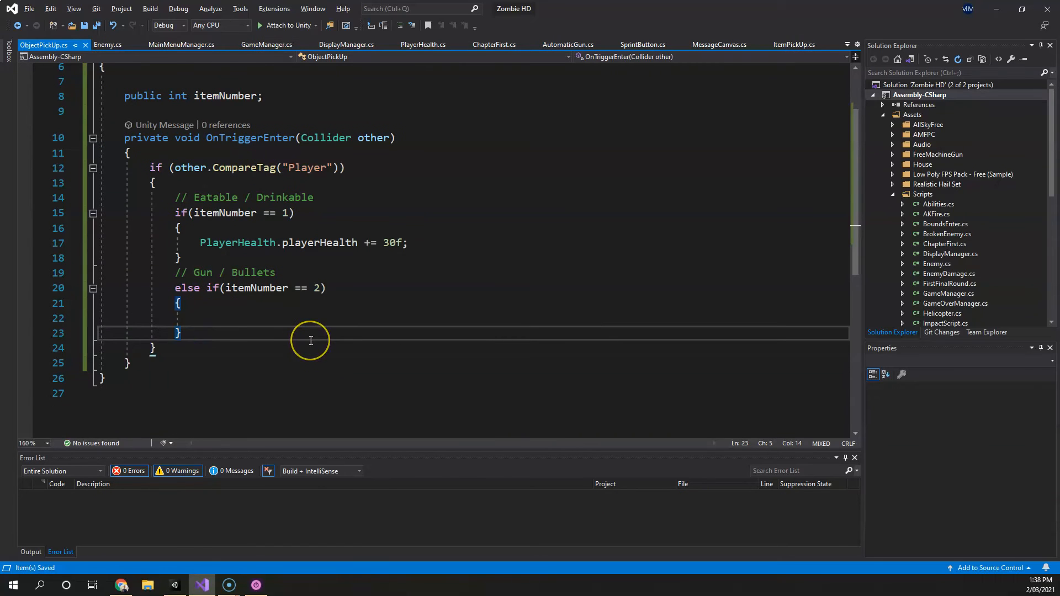
pyautogui.write('Destroy()')
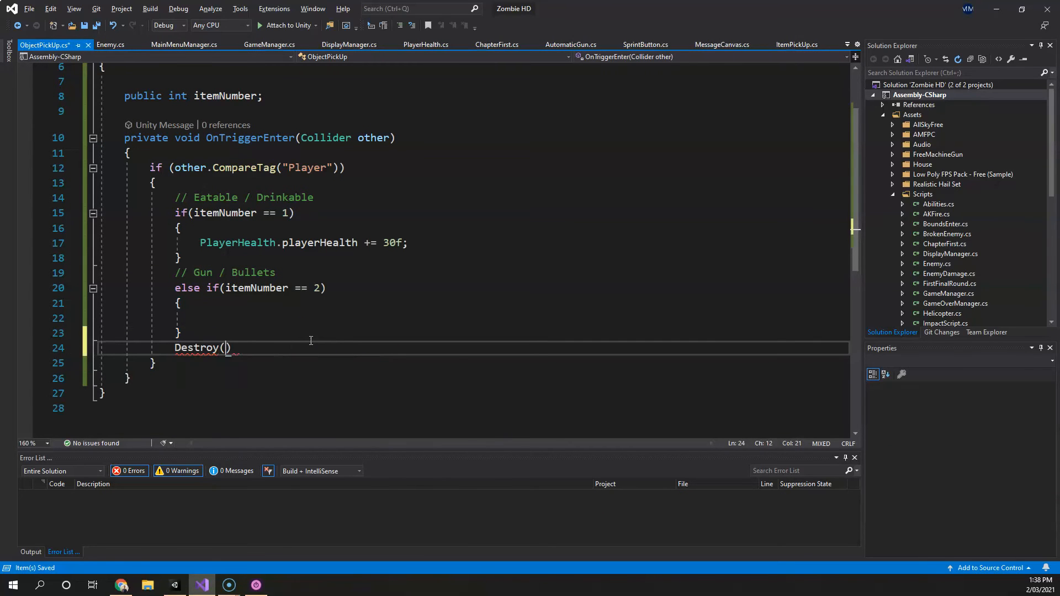
pyautogui.write('gameObject);')
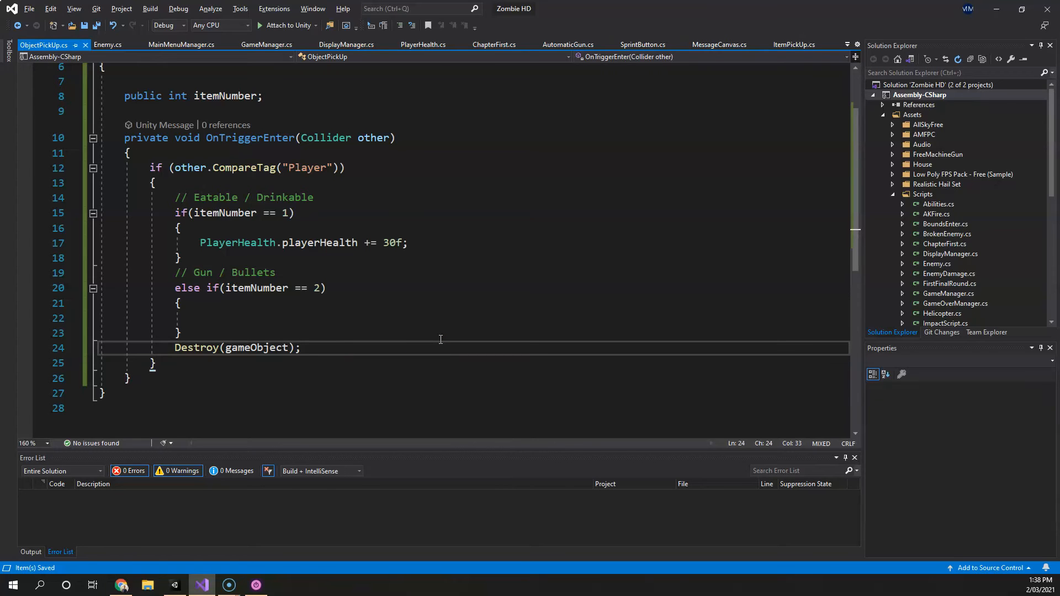
pyautogui.moveTo(182, 551)
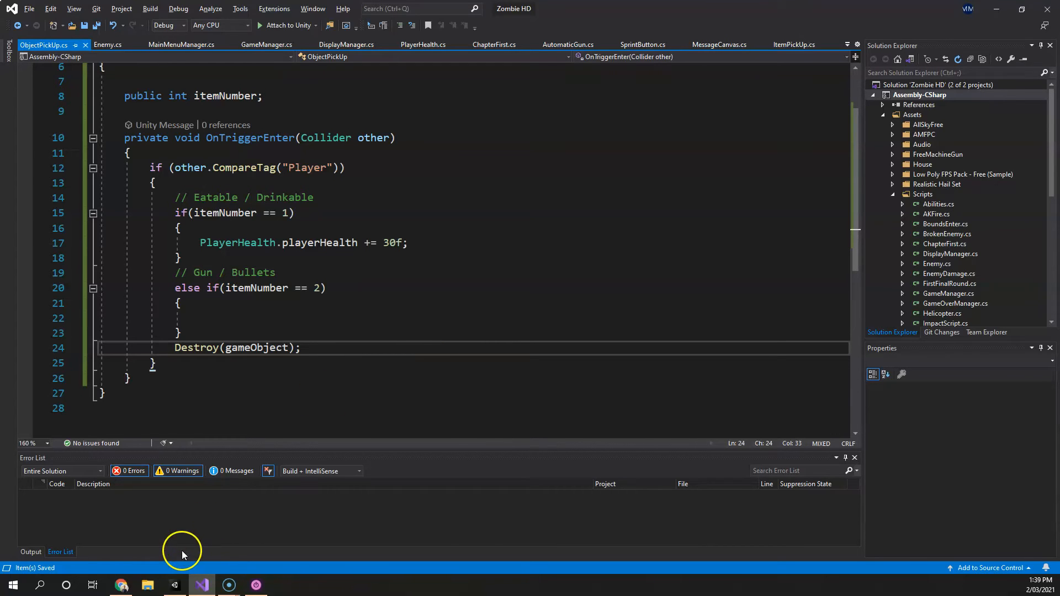
pyautogui.click(174, 584)
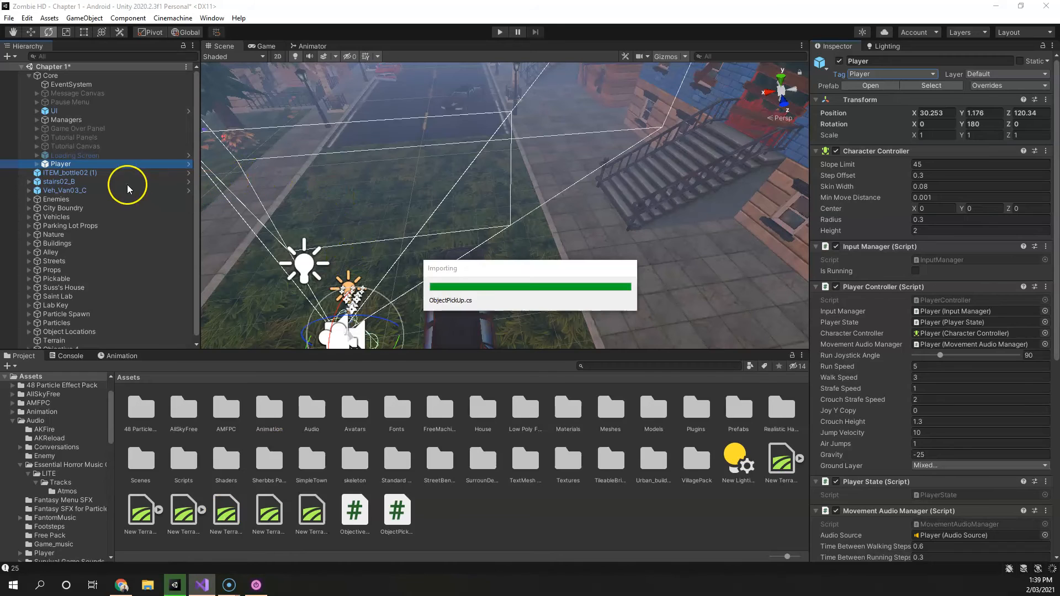
# Select ITEM_bottle02 (1) to review its trigger Box Collider and Item Number 1
pyautogui.click(70, 172)
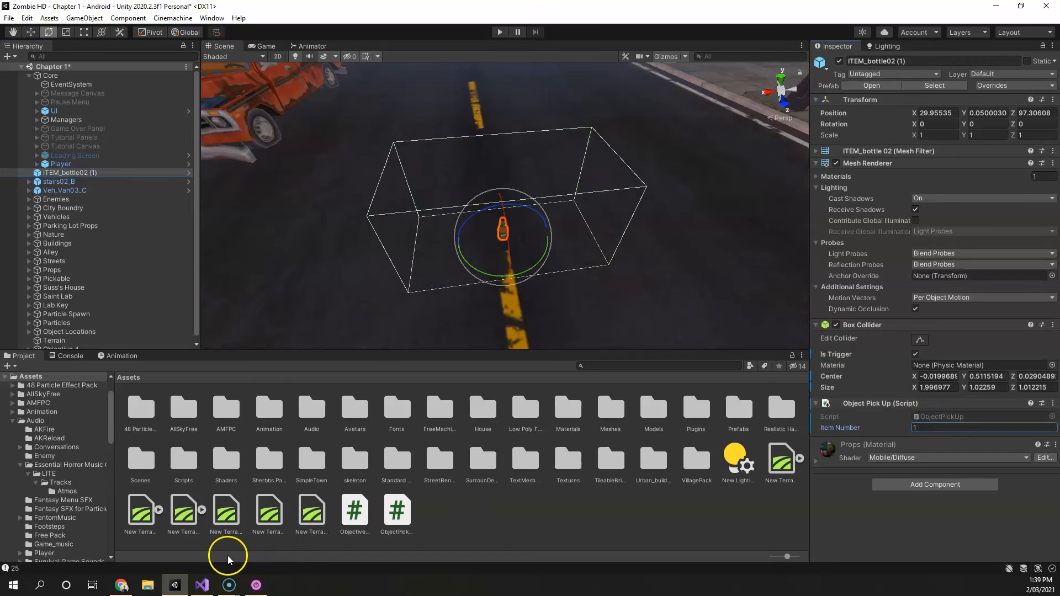
pyautogui.click(201, 584)
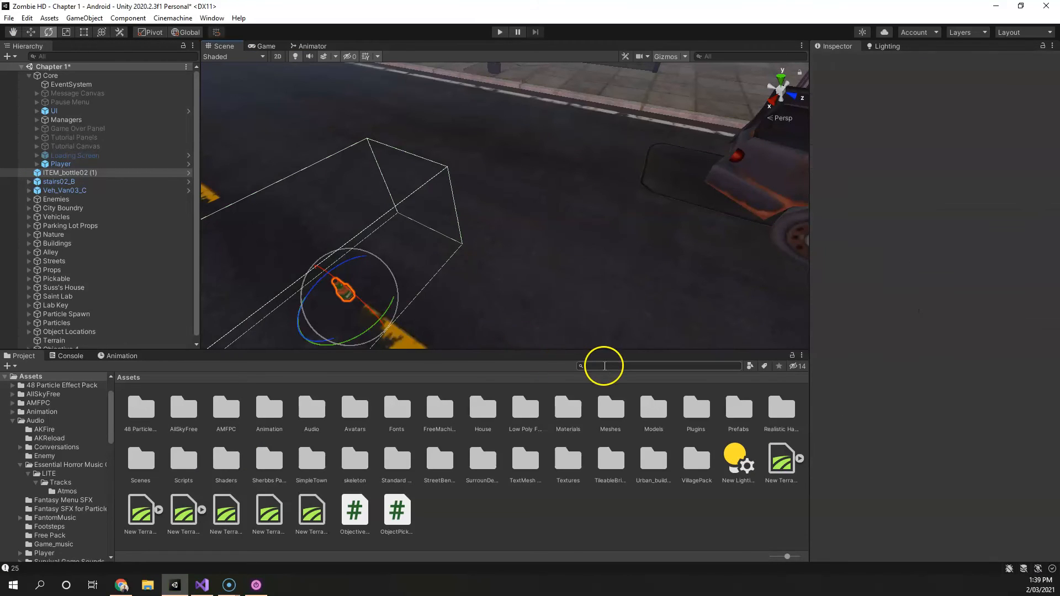
# Open the MainMenu scene, saving Chapter 1 changes, then enter Play mode to test pickup
pyautogui.write('mail')
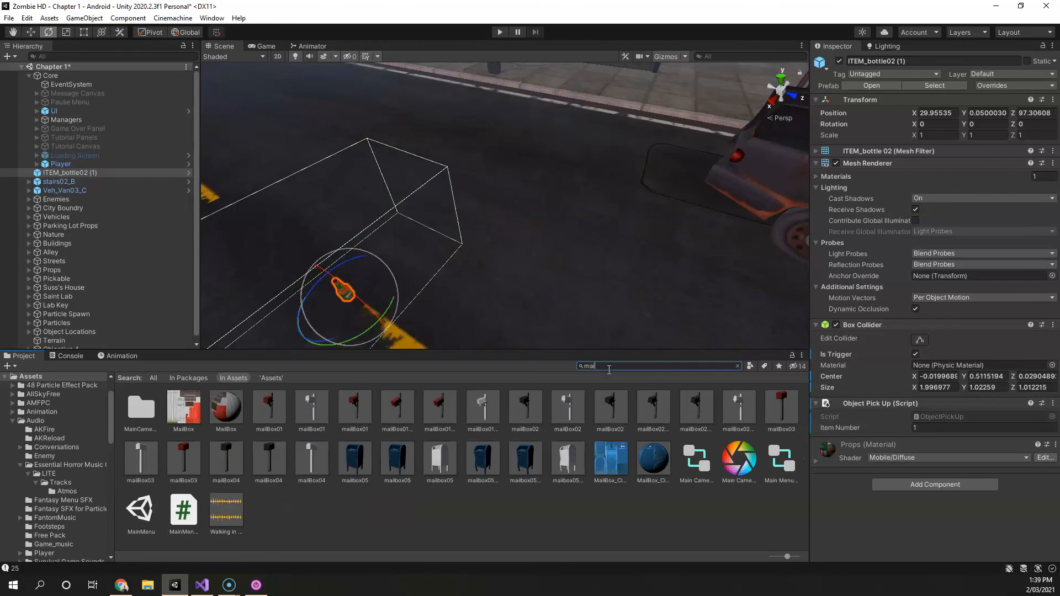
pyautogui.doubleClick(307, 410)
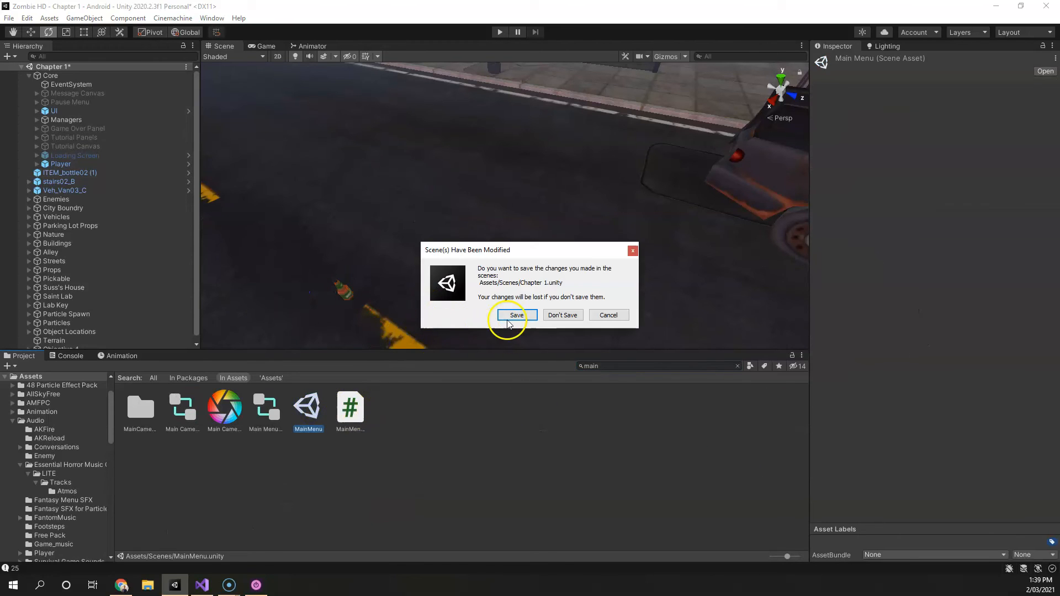
pyautogui.click(514, 315)
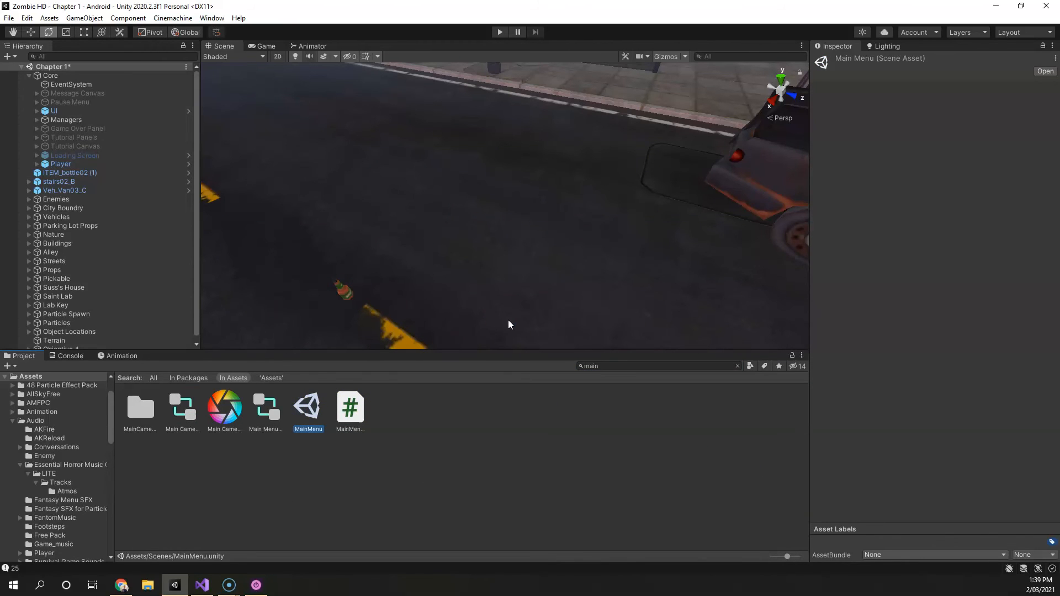
pyautogui.click(499, 32)
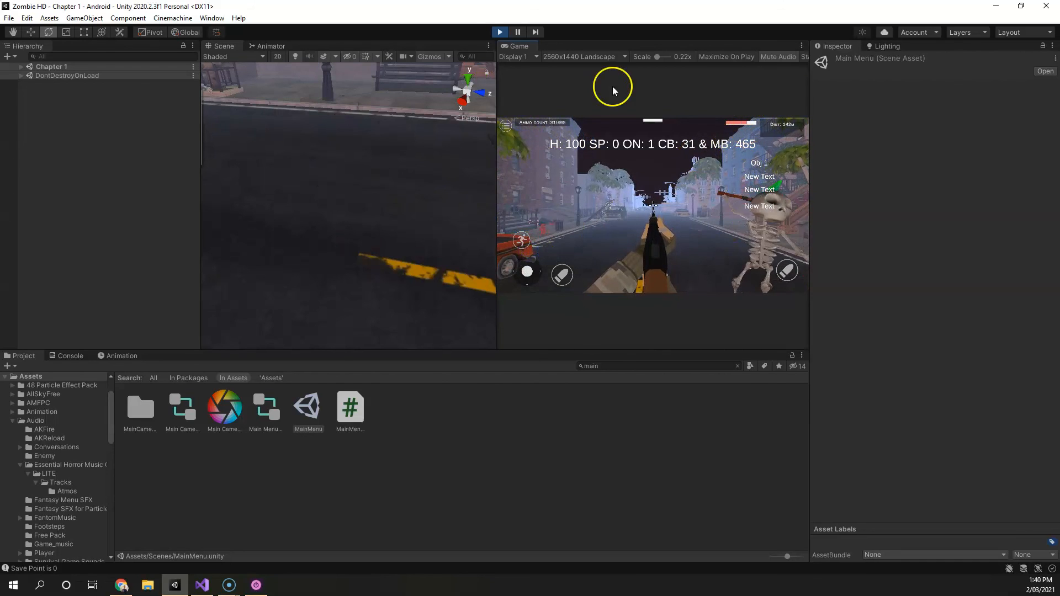
pyautogui.click(201, 585)
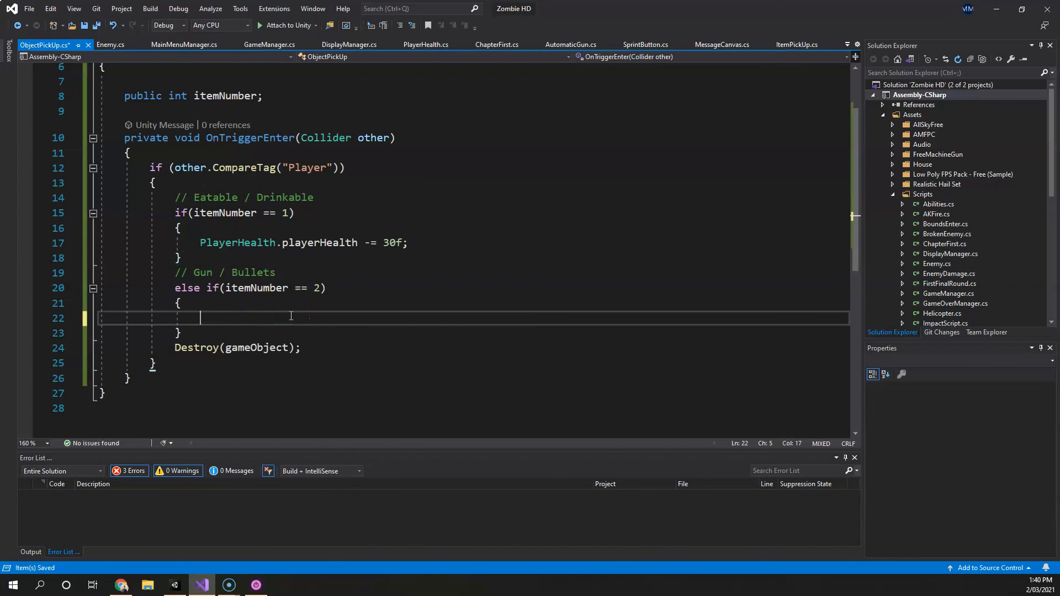
# Type a //Commands comment inside the else if(itemNumber == 2) block
pyautogui.write('//Comma')
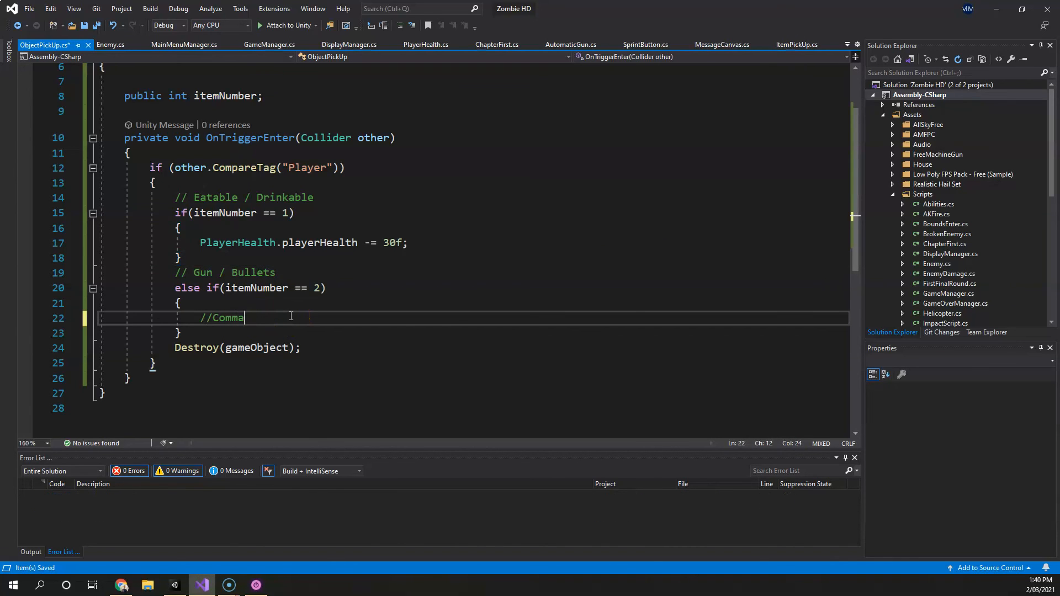
pyautogui.write('nds')
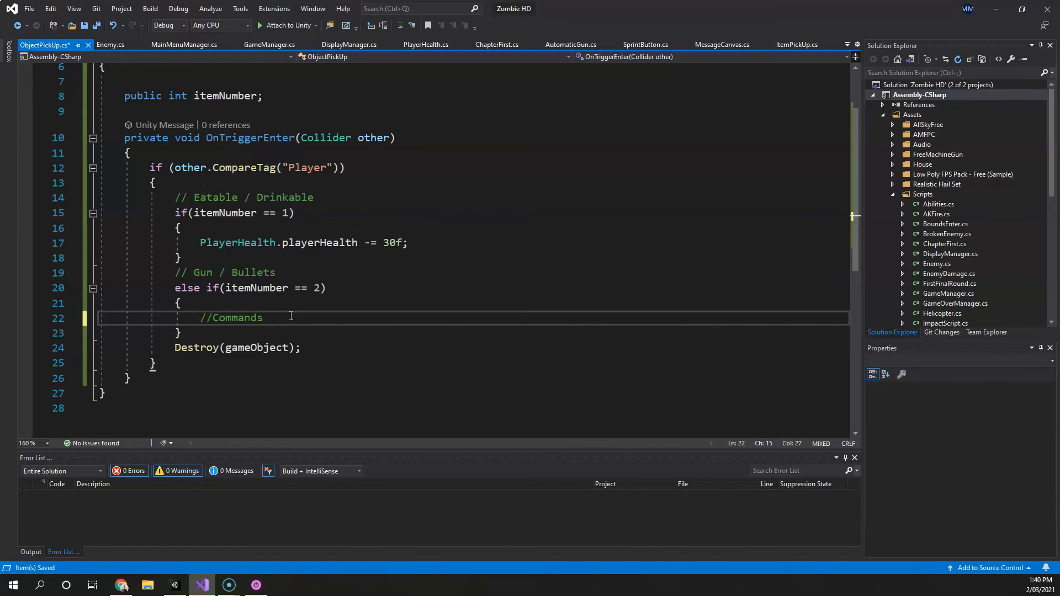